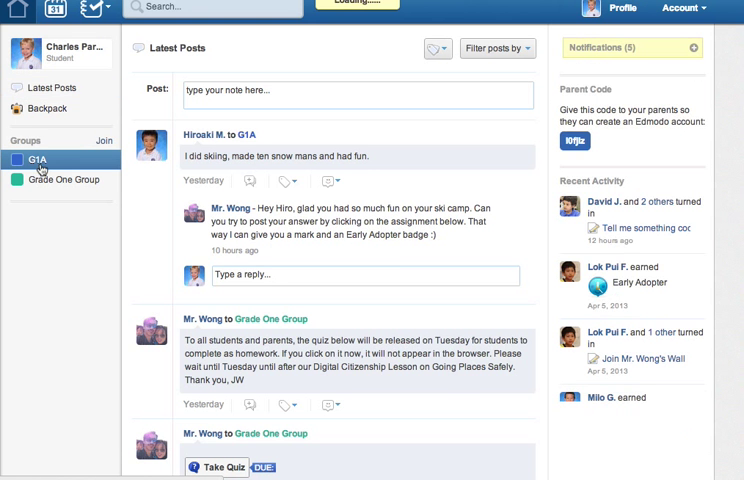
- View the '1 Quiz Assigned' notification for the Grade One Group from the G1A group page
left_click(28, 158)
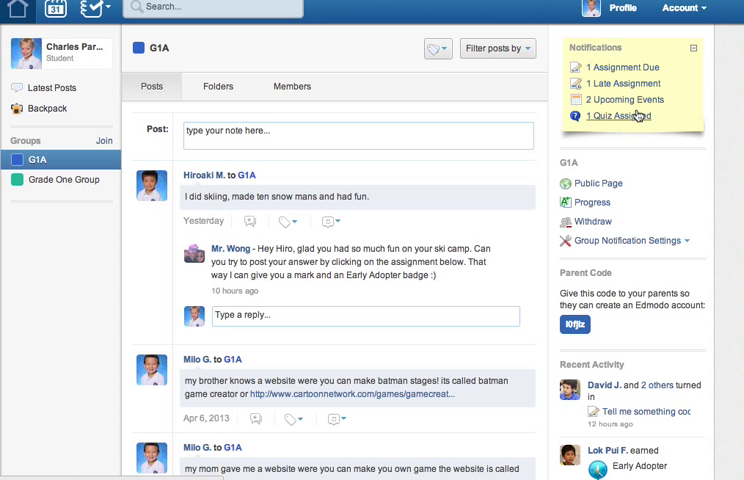
mouse_move(620, 130)
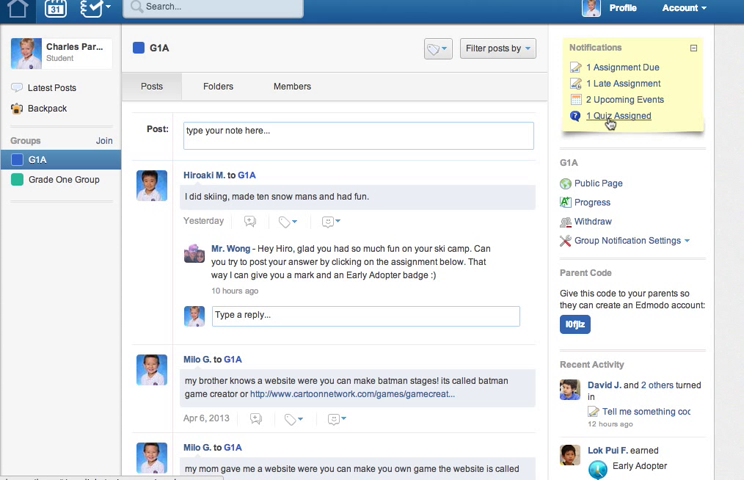
left_click(620, 116)
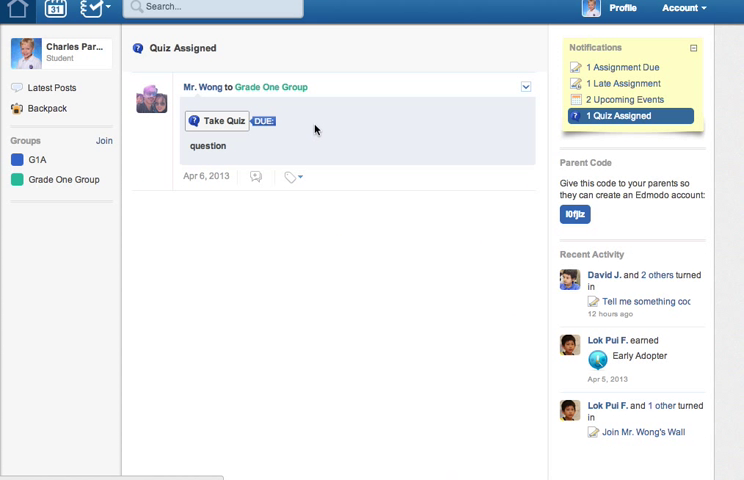
mouse_move(304, 156)
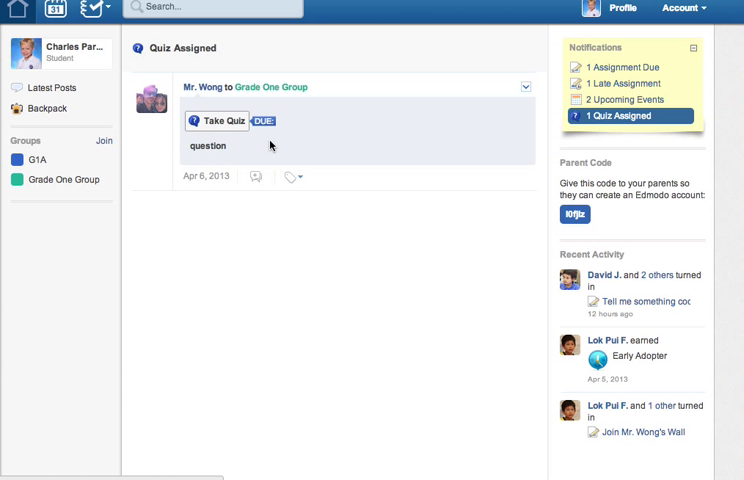
mouse_move(228, 130)
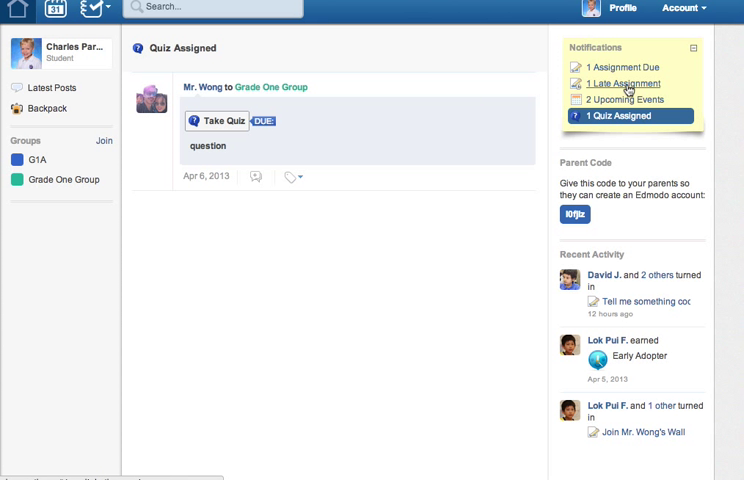
- View the late assignment from Mr. Wong and select The Wall's group code in its text
left_click(632, 84)
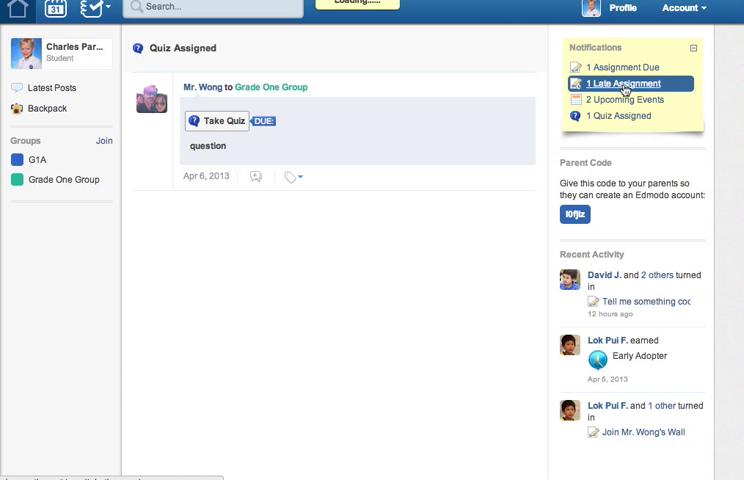
left_click(628, 84)
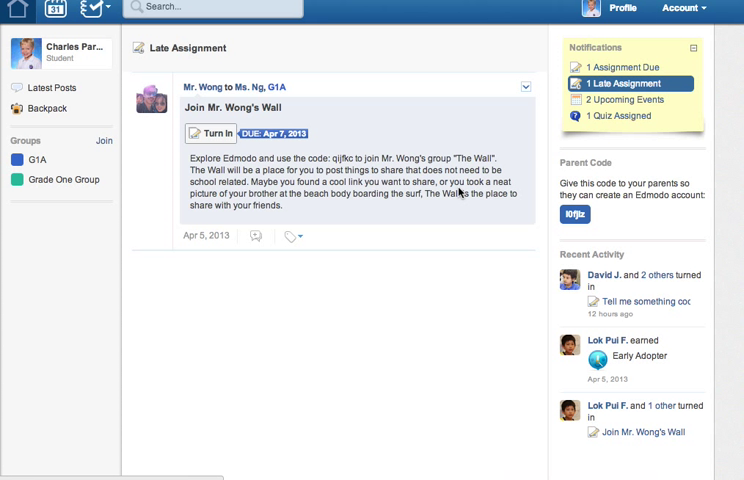
mouse_move(460, 192)
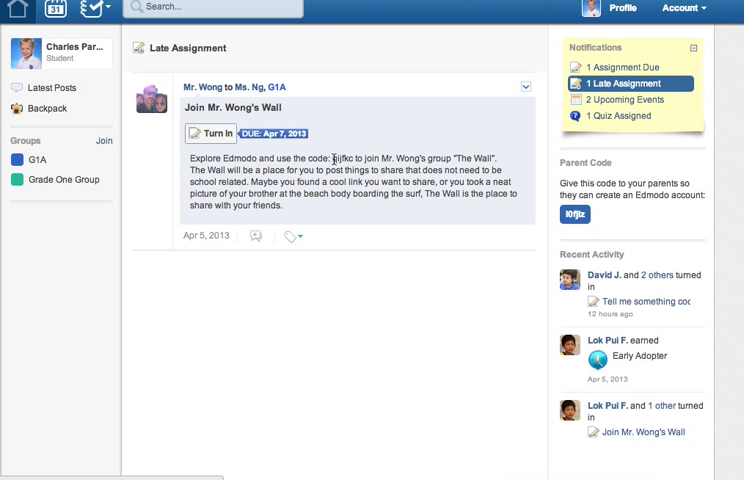
double_click(326, 160)
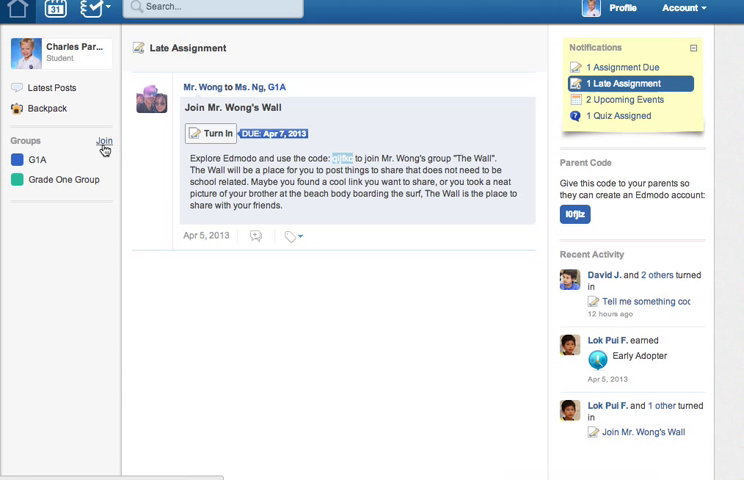
- Join Mr. Wong's group The Wall with the copied code and dismiss the confirmation
left_click(100, 140)
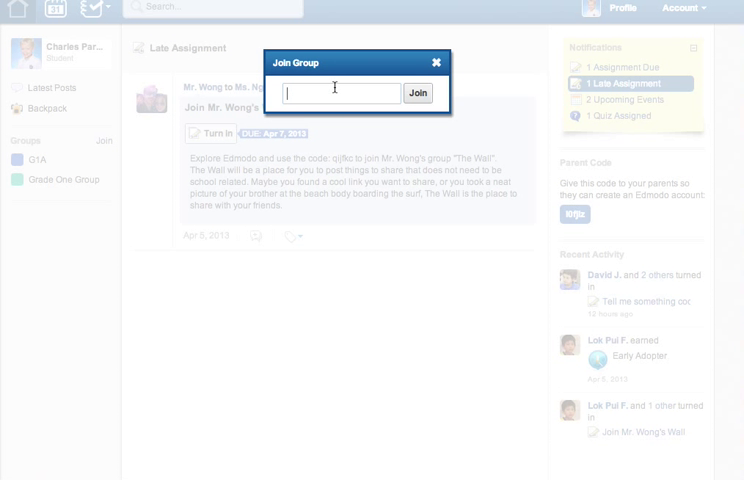
left_click(422, 92)
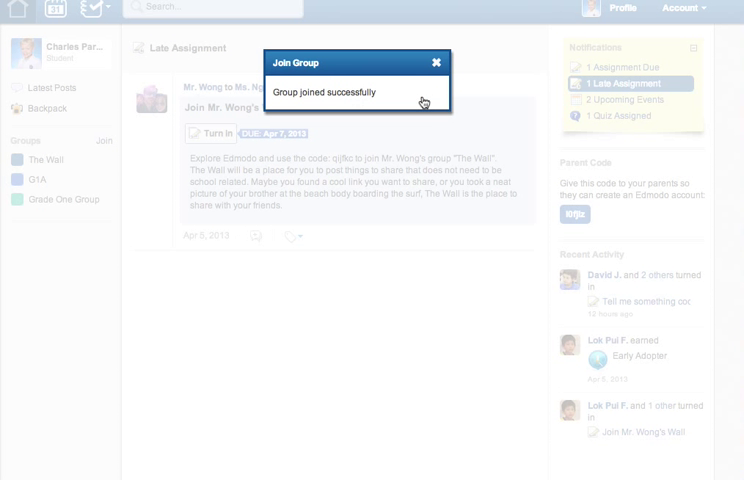
left_click(436, 60)
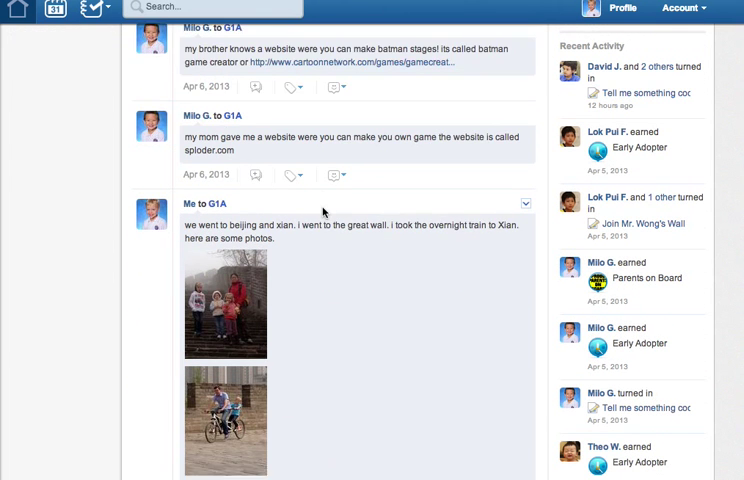
scroll("down", 3)
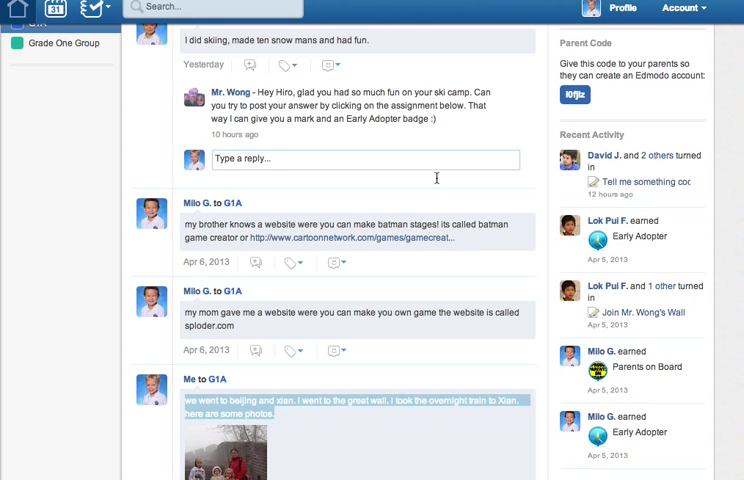
scroll("down", 3)
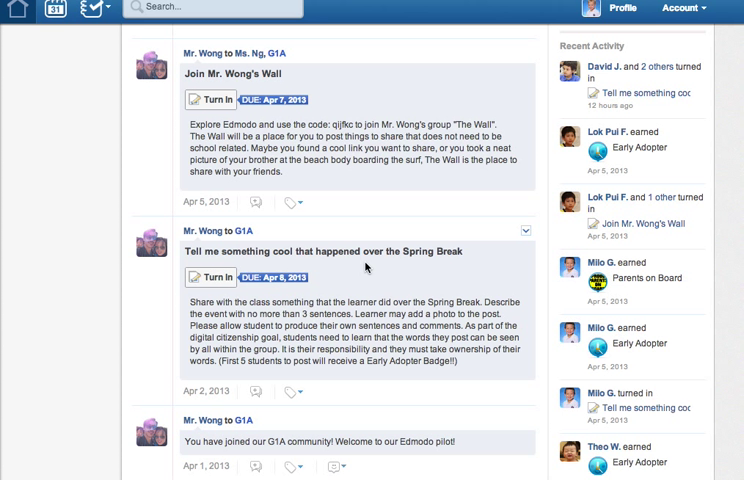
mouse_move(444, 268)
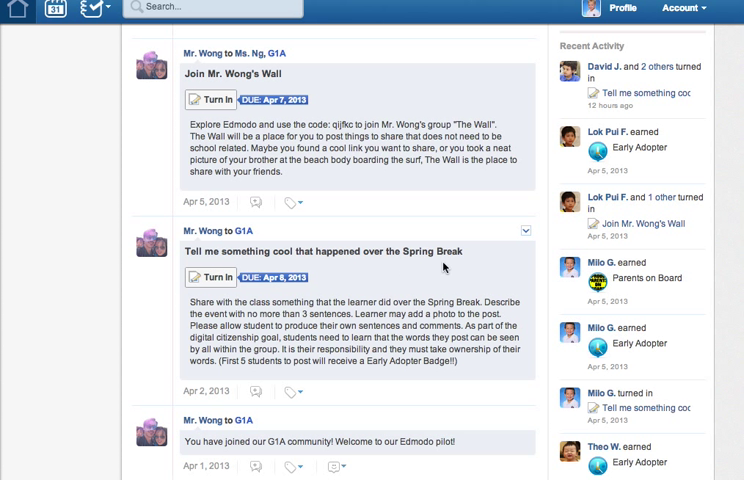
left_click(208, 276)
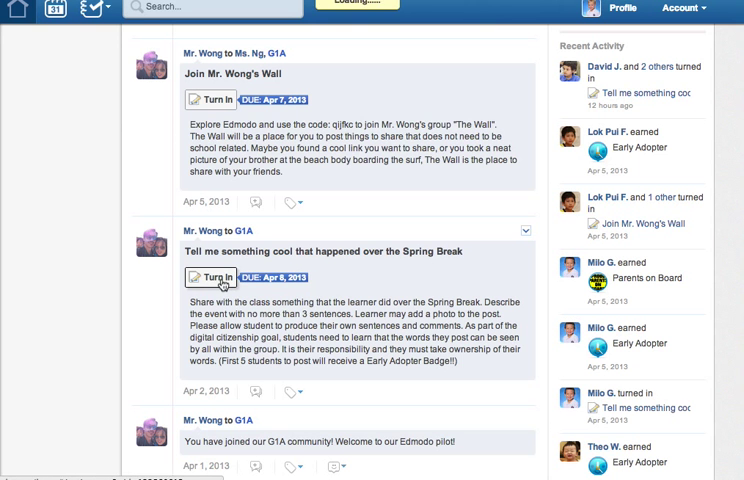
- Begin turning in Spring Break with the response 'we went to beijing and xian. i went to the great wall. i took the overnight train to'
left_click(202, 276)
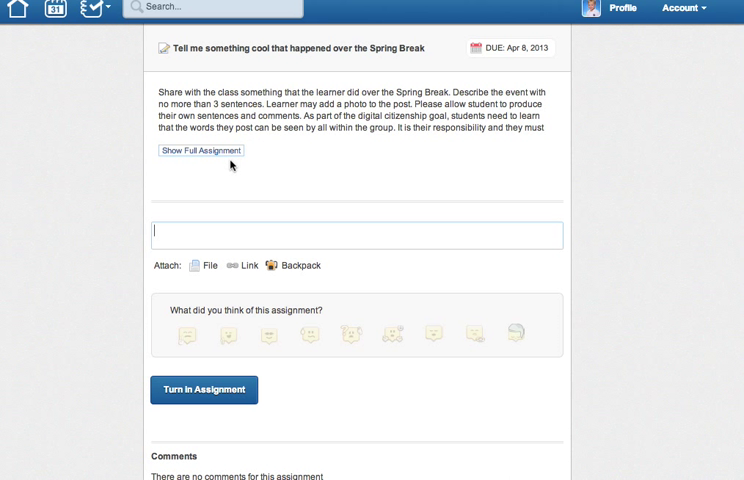
left_click(200, 152)
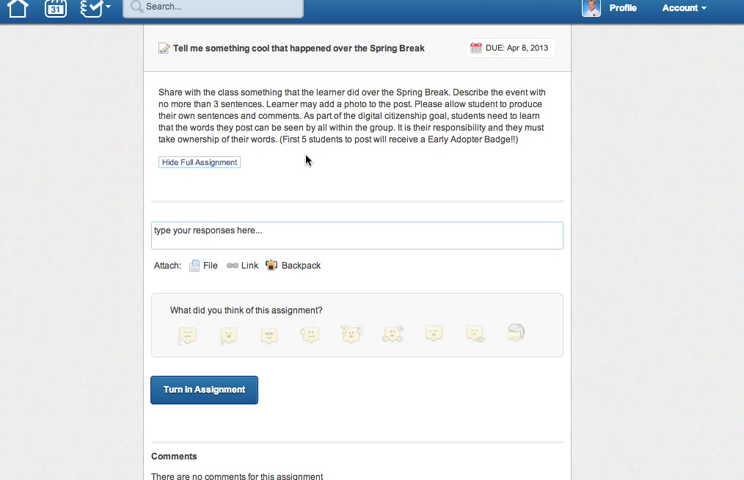
mouse_move(350, 220)
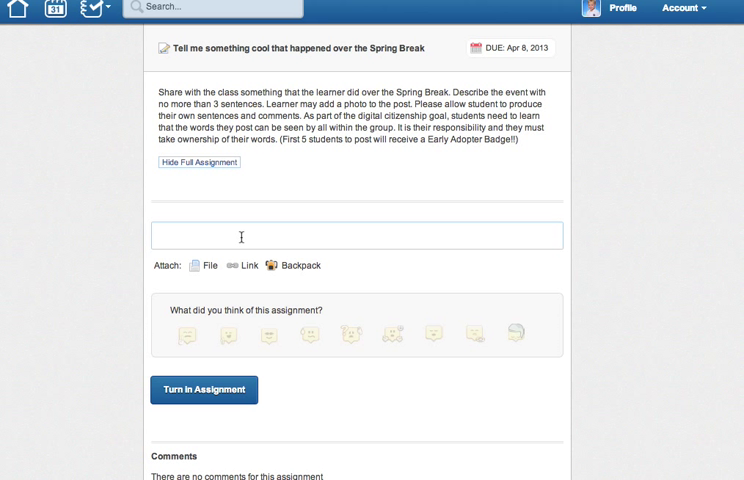
type("we went to beijing and xian. i went to the great wall. i took the overnight train to Xian. here are some photos.")
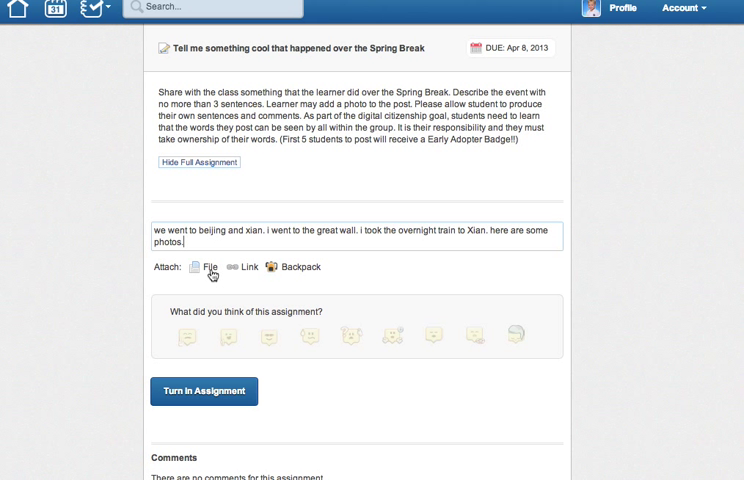
left_click(216, 268)
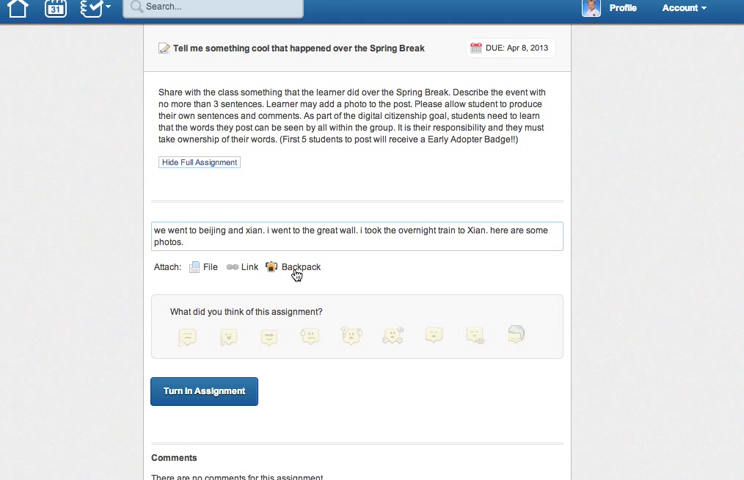
mouse_move(416, 298)
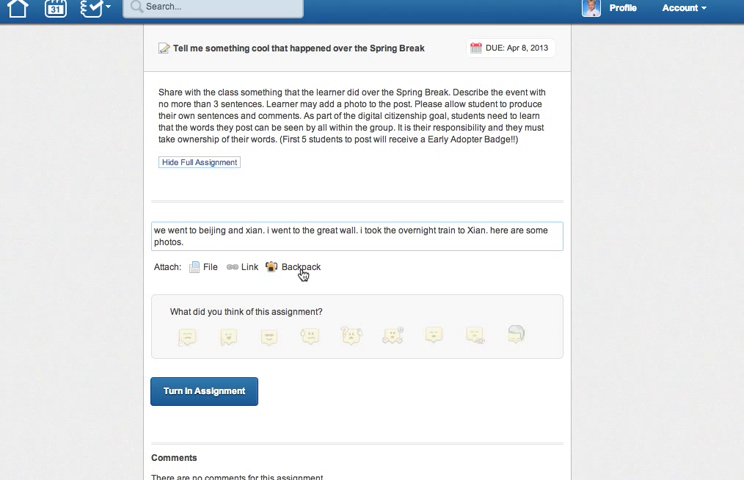
left_click(296, 268)
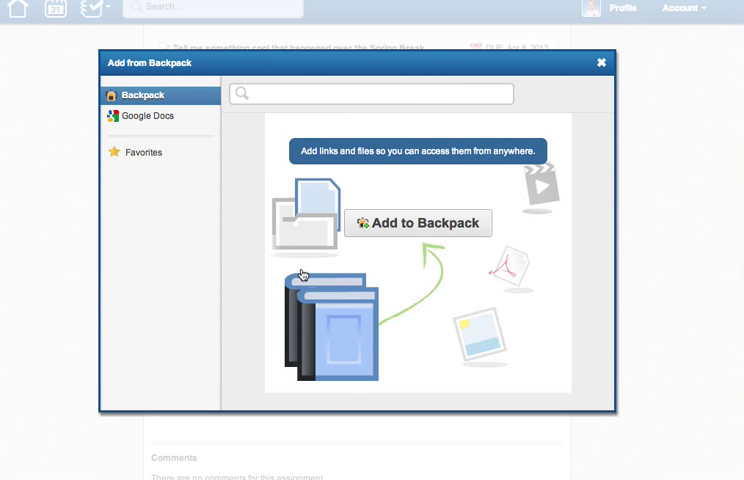
left_click(600, 62)
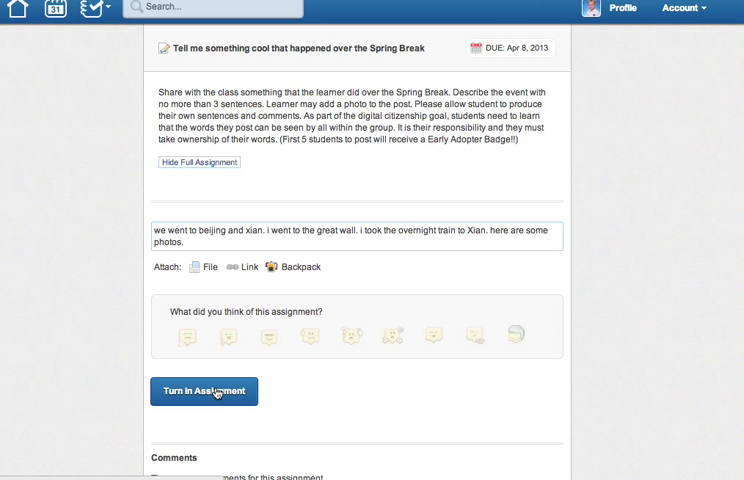
mouse_move(204, 392)
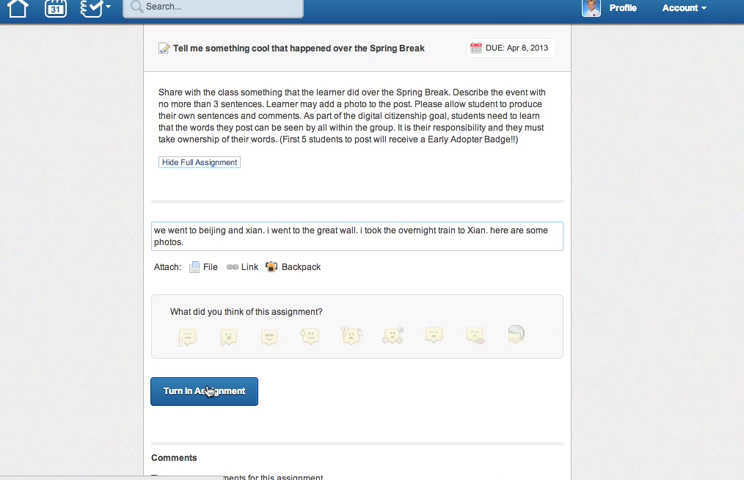
- Submit the Spring Break assignment so the Beijing and Xian response awaits grading
scroll("down", 3)
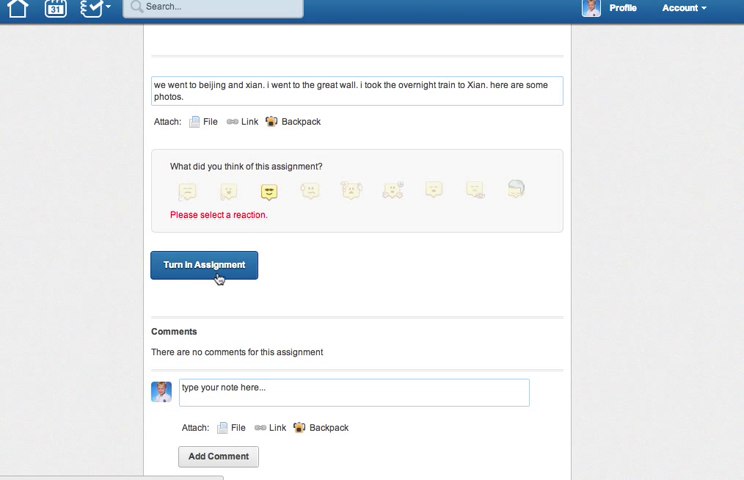
left_click(204, 264)
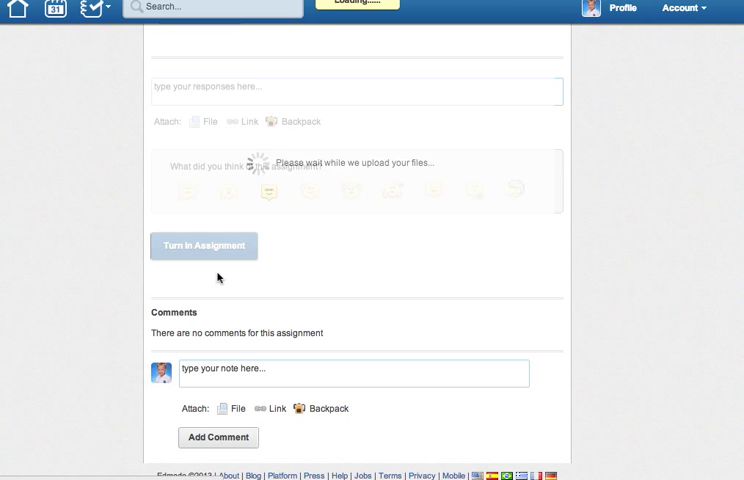
left_click(202, 244)
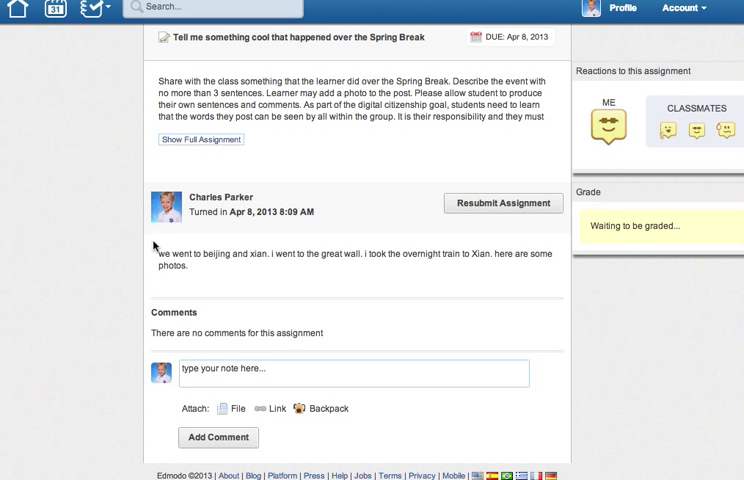
mouse_move(502, 204)
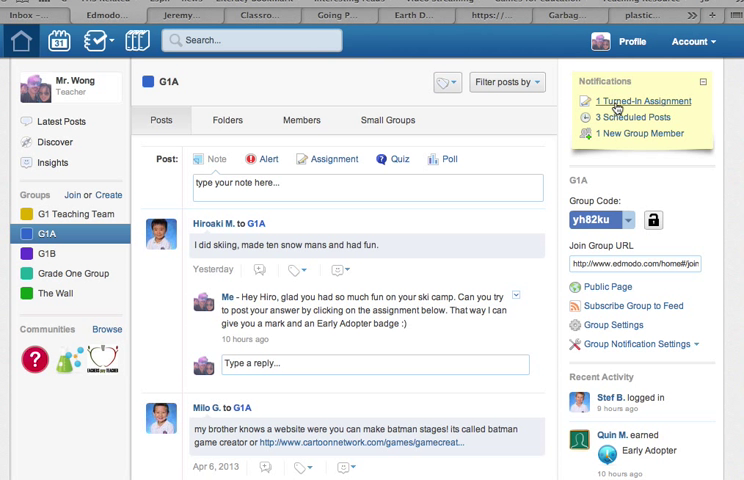
- As the teacher, follow the Turned-In notification to the Spring Break assignment's submission list
left_click(636, 100)
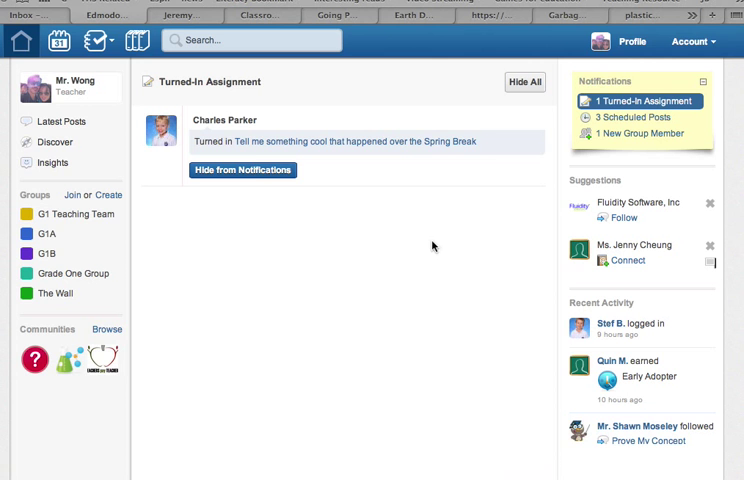
left_click(44, 232)
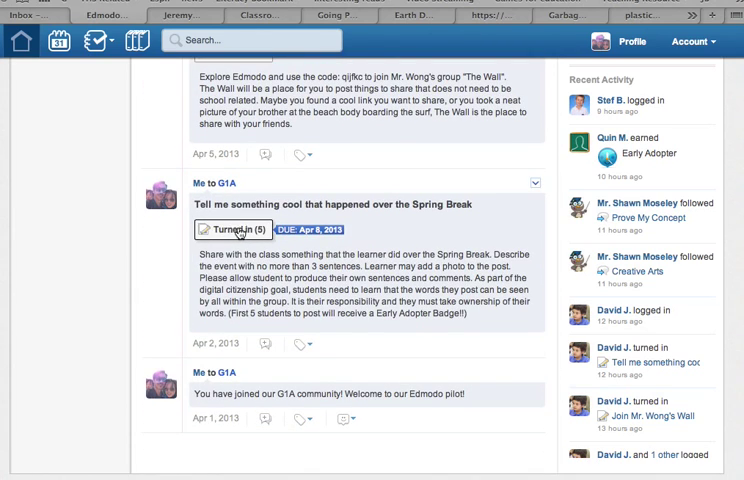
left_click(244, 228)
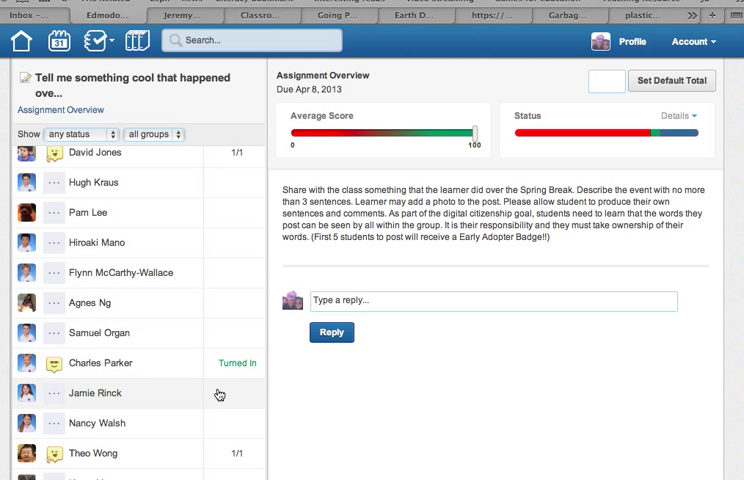
left_click(100, 364)
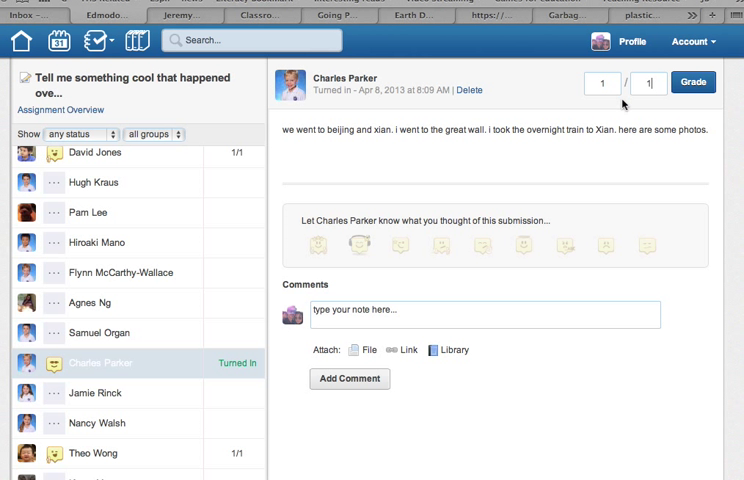
mouse_move(358, 240)
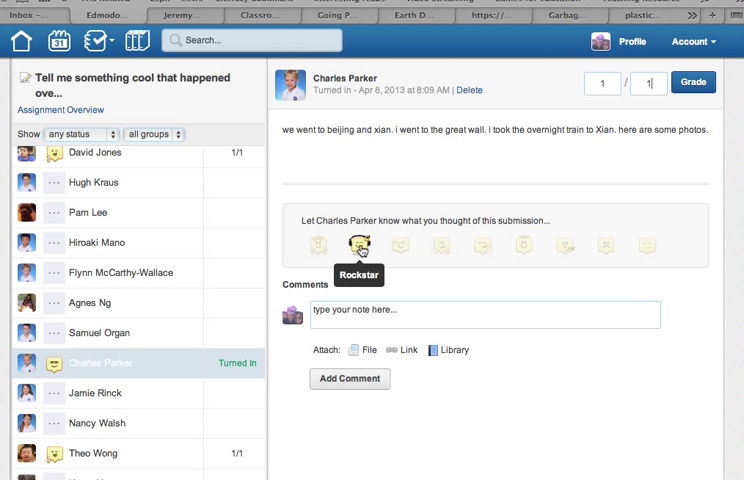
left_click(356, 244)
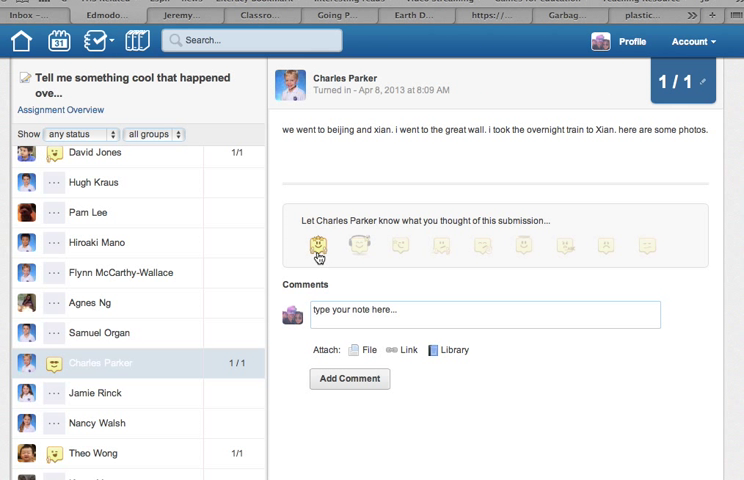
- Post a comment: 'I hope you don't mind ... account to do this tutorial' on the submission
type("Love the pics, ho")
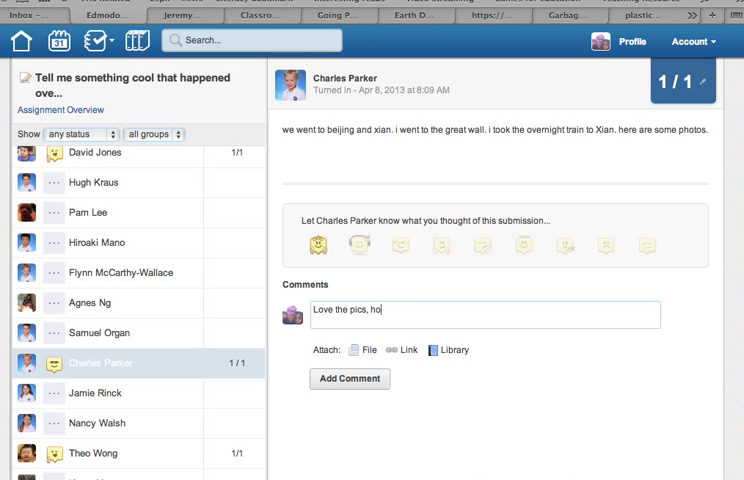
type("I hope")
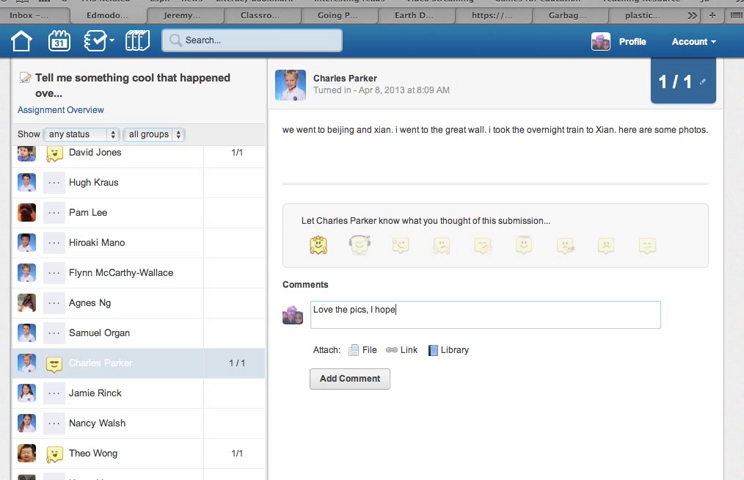
type("you don't mind that I used your a")
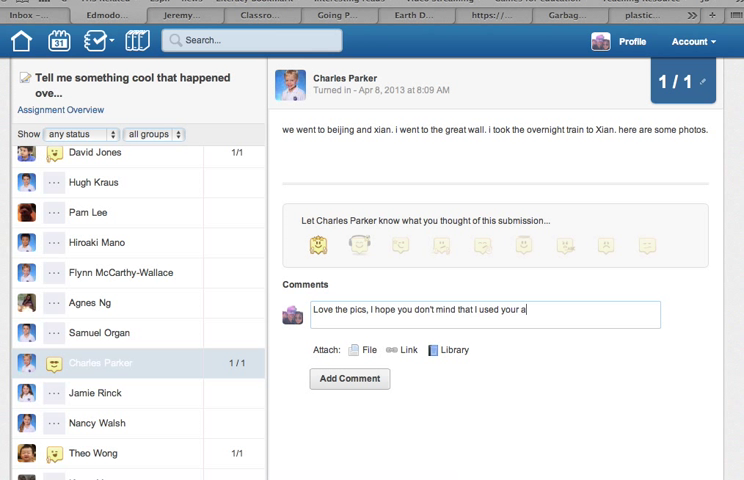
type("ccount to")
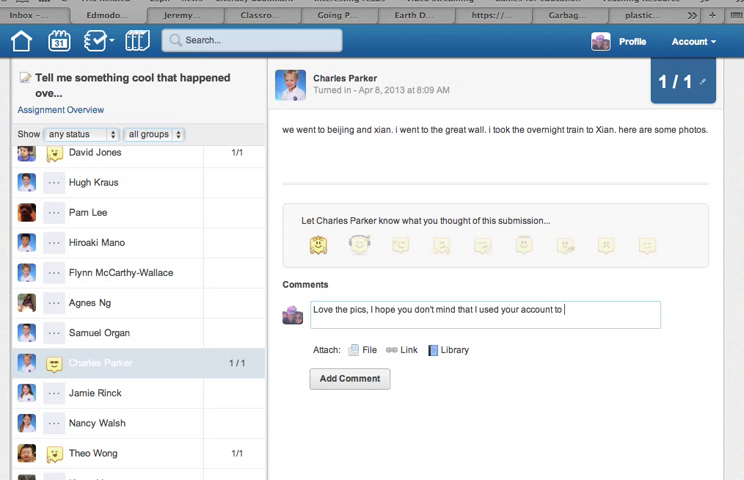
type("do this tu")
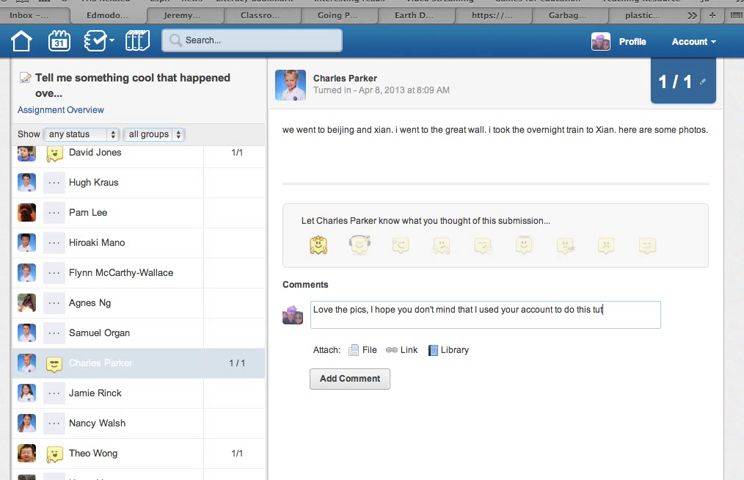
type("orial Charles.")
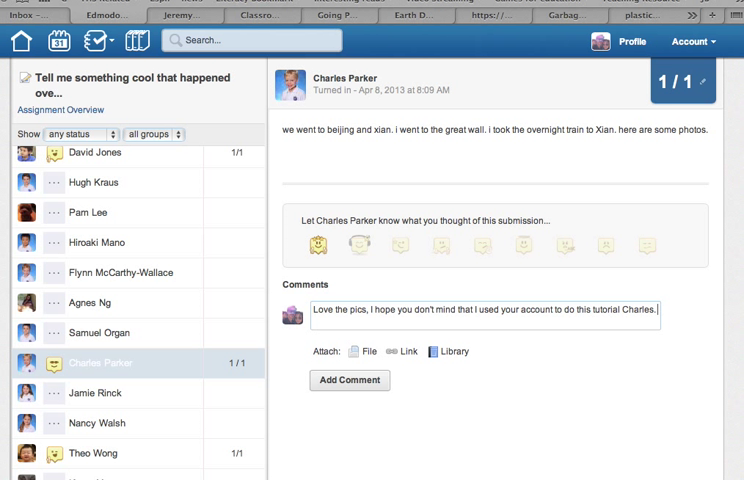
left_click(348, 380)
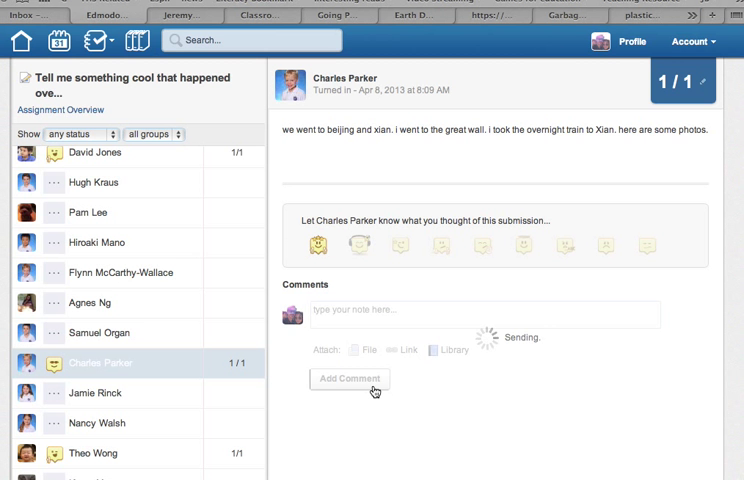
left_click(348, 378)
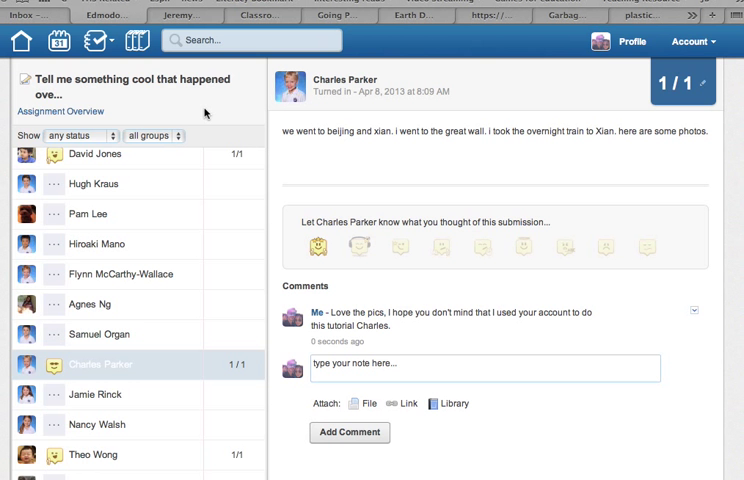
mouse_move(24, 42)
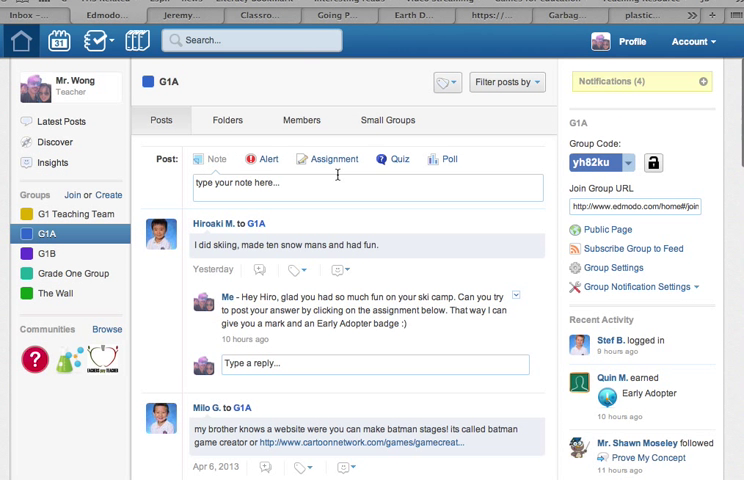
scroll("down", 3)
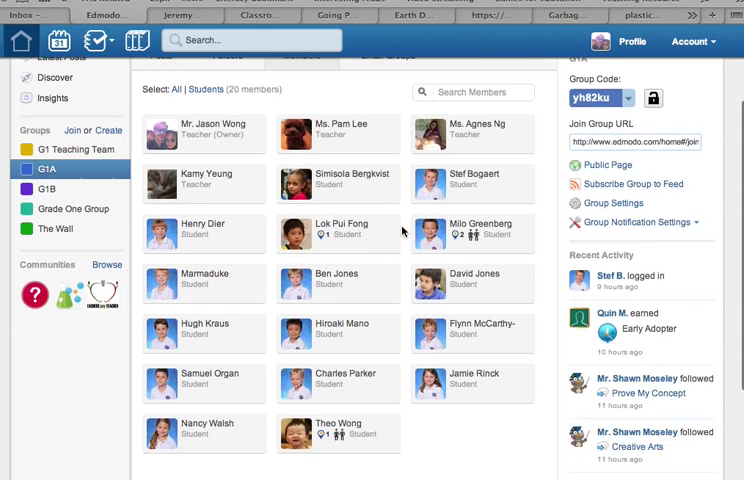
scroll("down", 3)
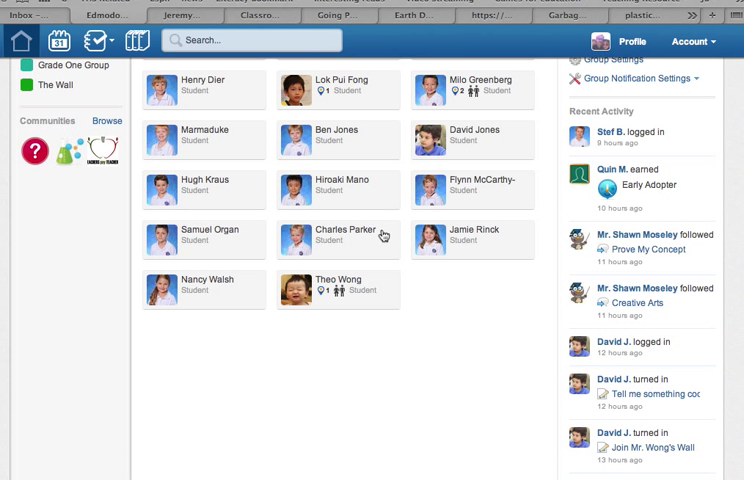
mouse_move(356, 240)
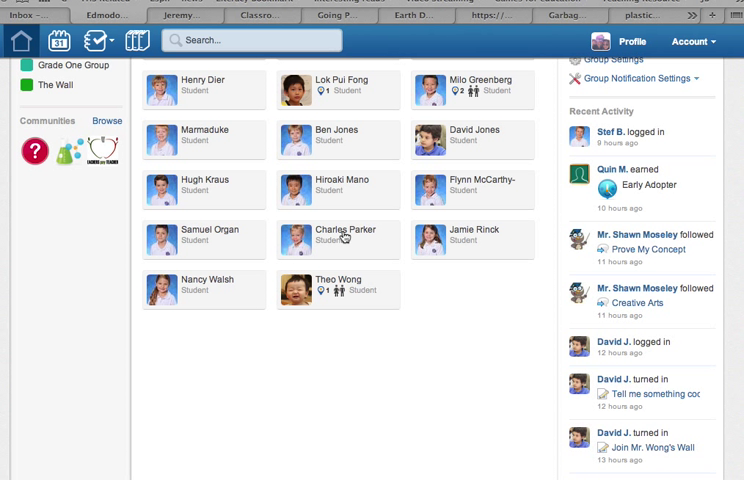
left_click(340, 240)
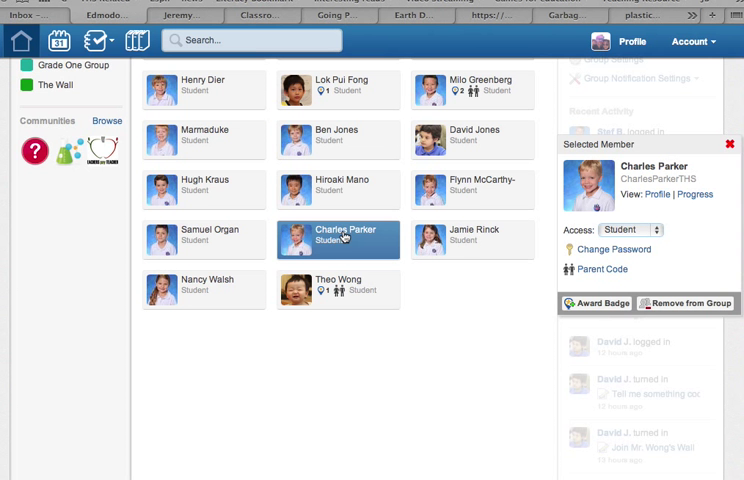
left_click(572, 304)
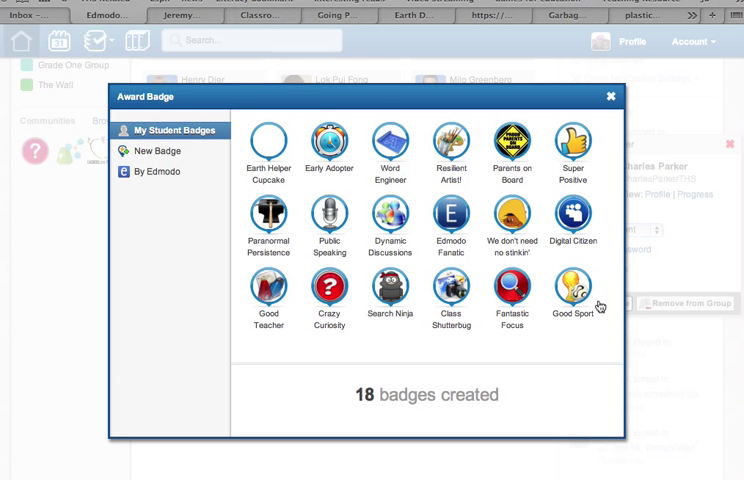
left_click(328, 148)
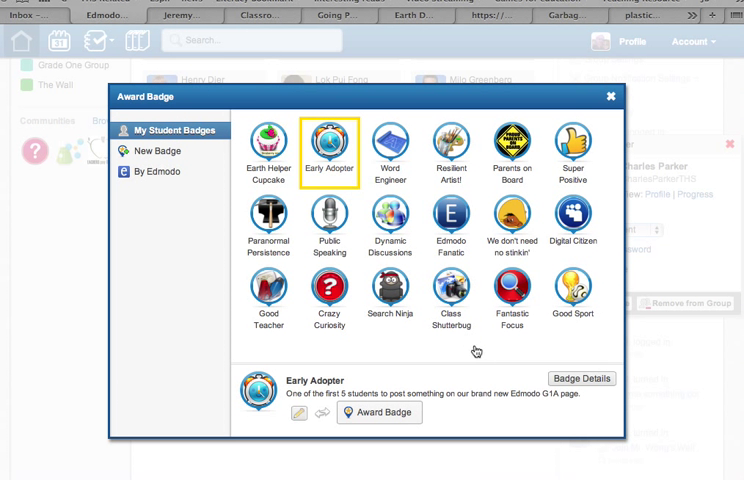
left_click(612, 98)
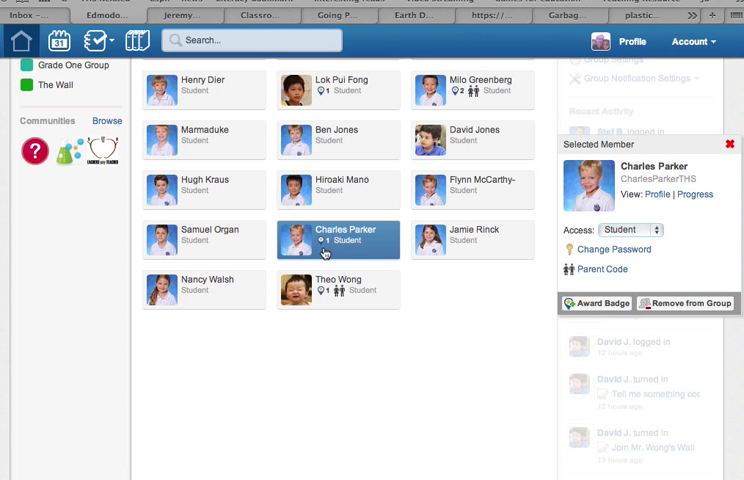
mouse_move(416, 324)
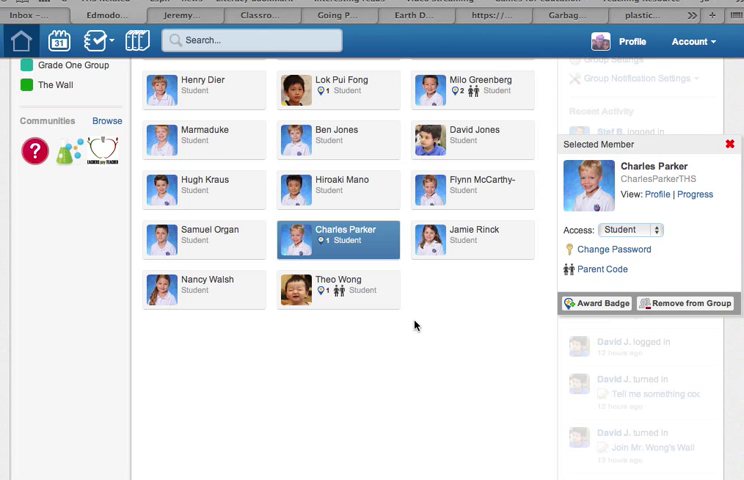